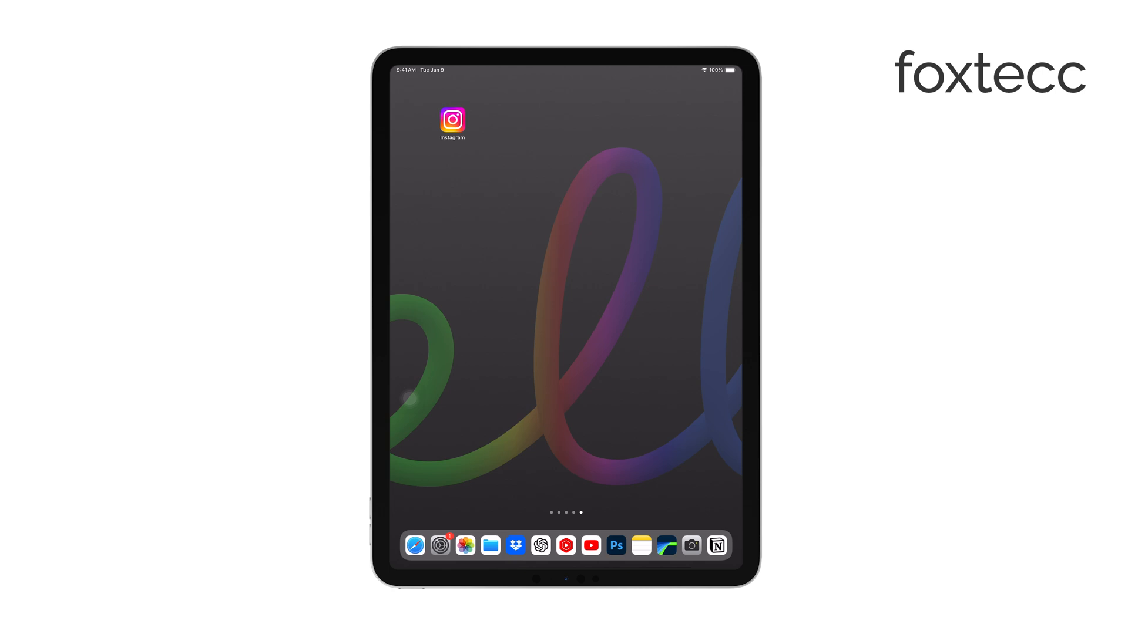
# Search the App Store for "easy canvas" and open the EasyCanvas graphic tablet app page.
pyautogui.hscroll(-3)
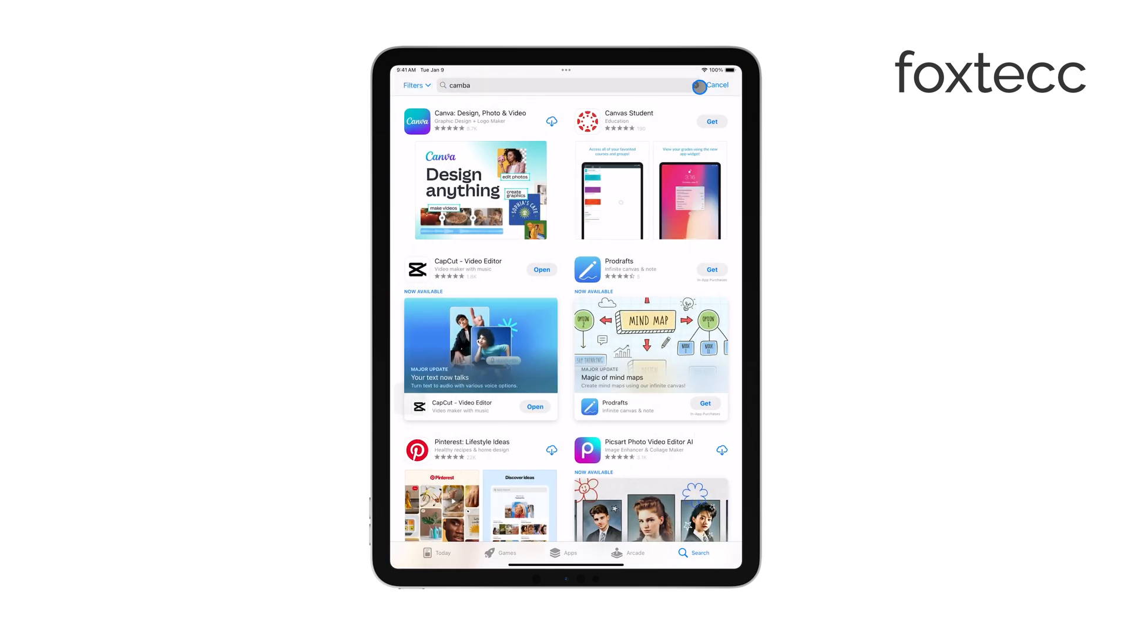
pyautogui.write('easy')
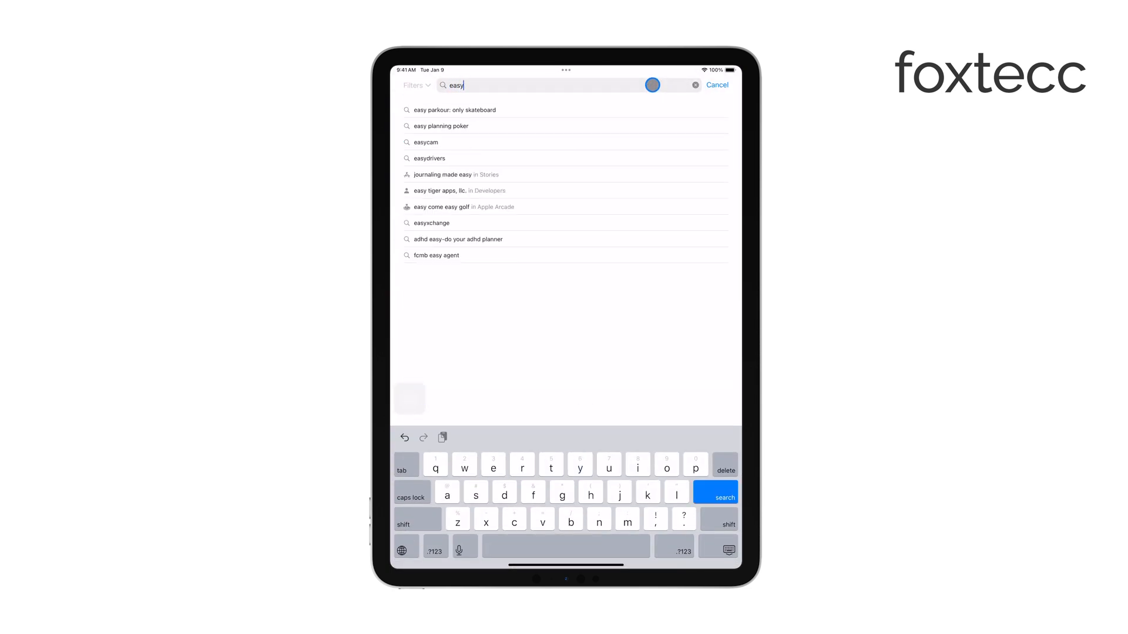
pyautogui.write('canvas')
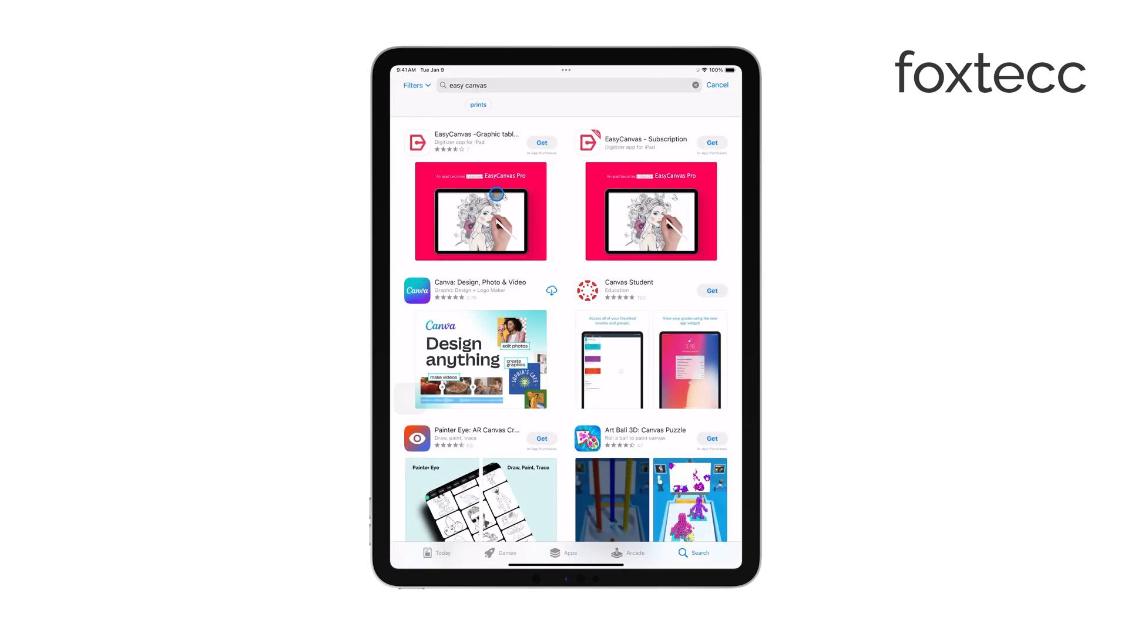
pyautogui.click(476, 141)
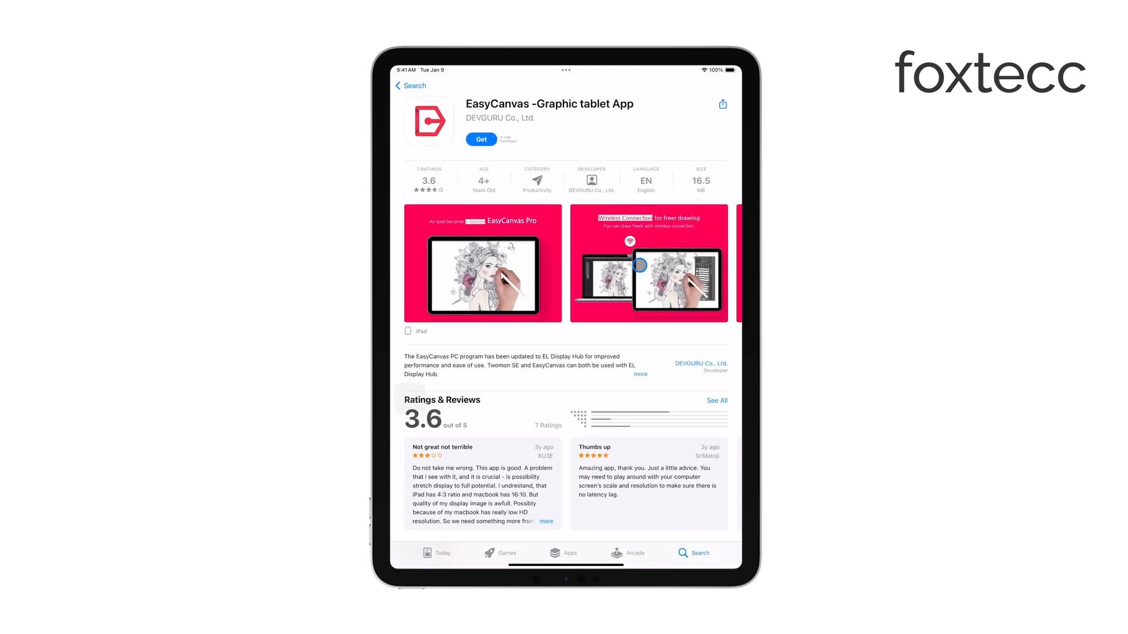
pyautogui.scroll(-3)
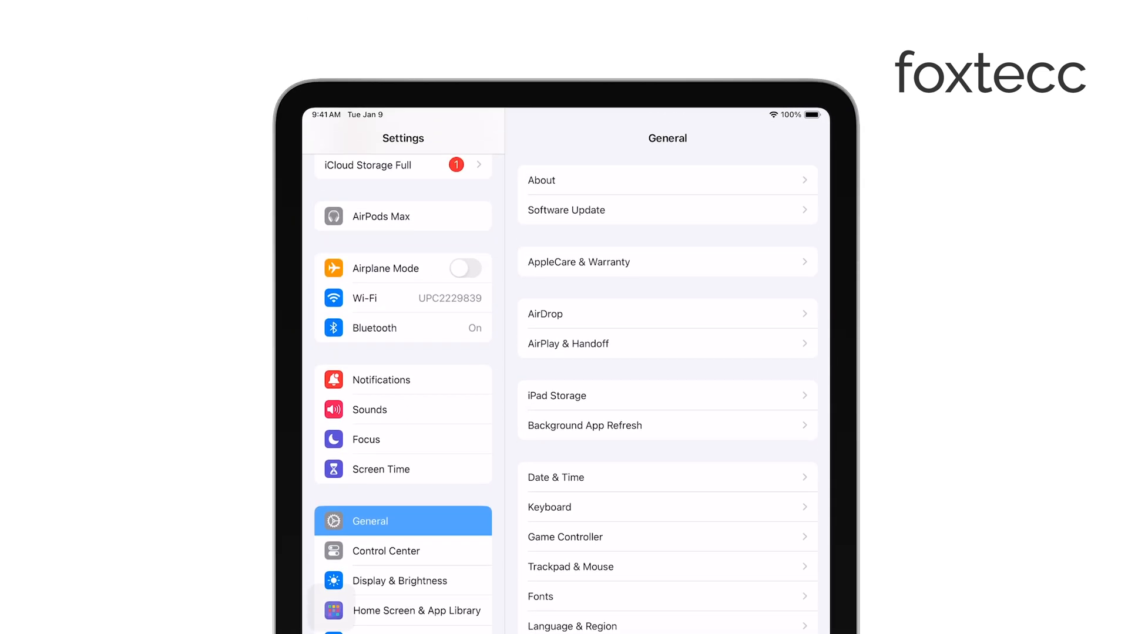
# Scroll the Settings sidebar to its top, showing the Apple ID account entry.
pyautogui.scroll(-3)
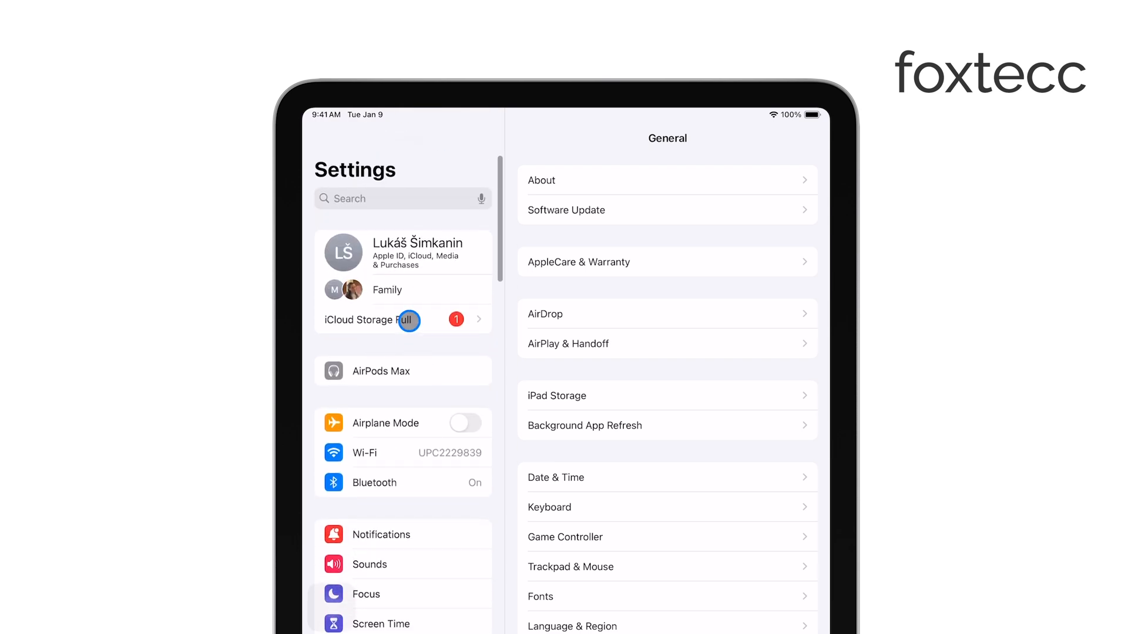
# Open the Apple ID account and its Subscriptions list, where Instagram appears as active.
pyautogui.click(413, 253)
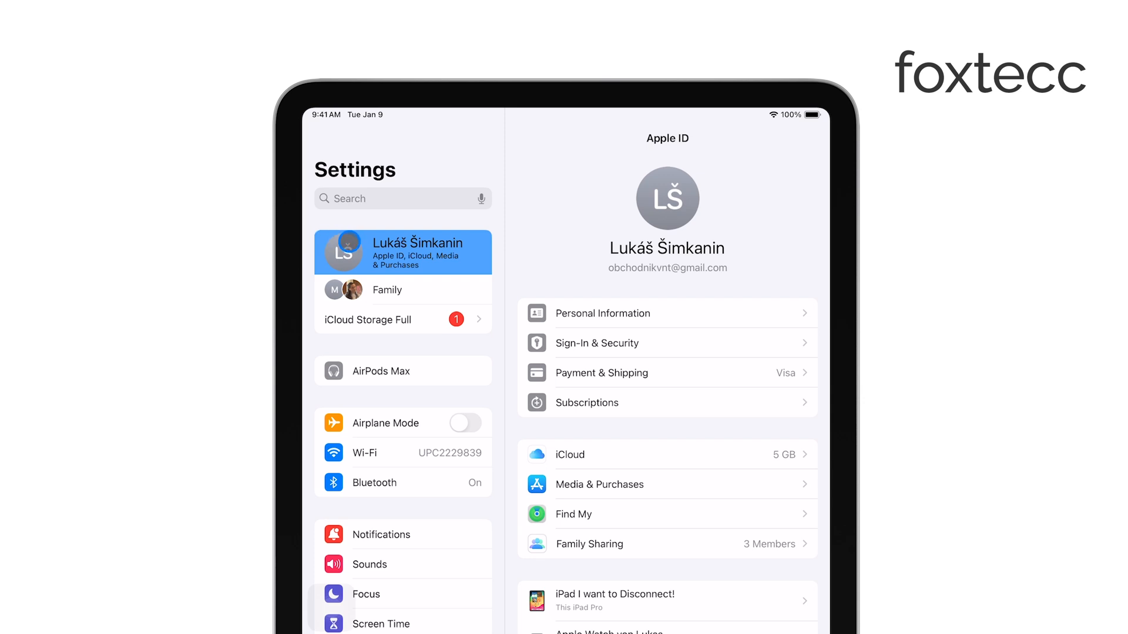
pyautogui.click(555, 394)
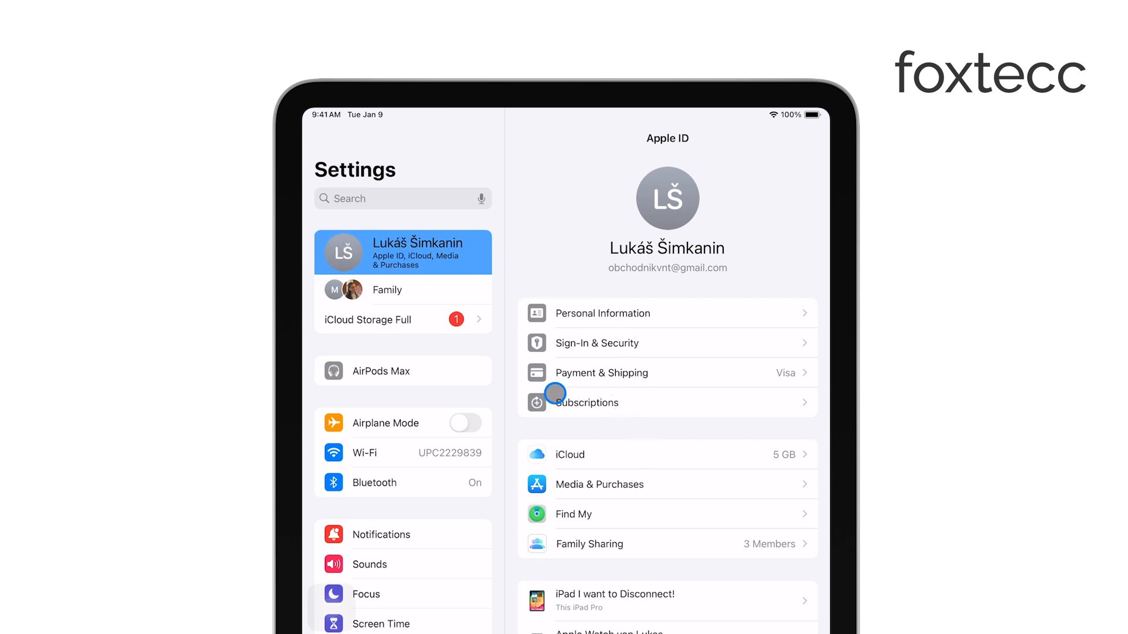
pyautogui.moveTo(646, 409)
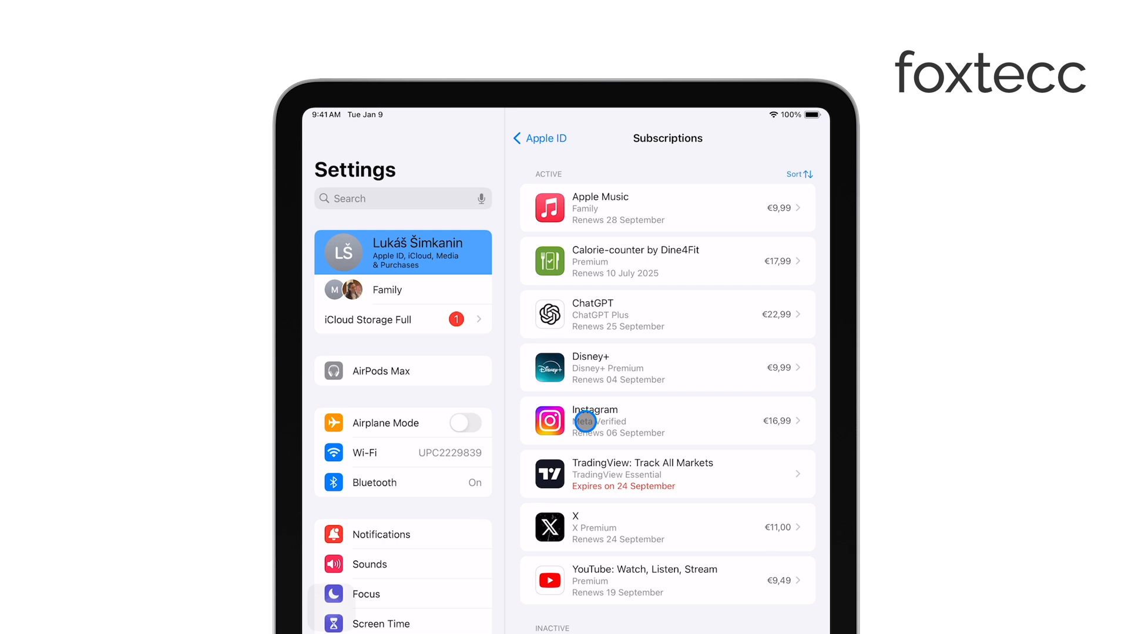
pyautogui.moveTo(595, 225)
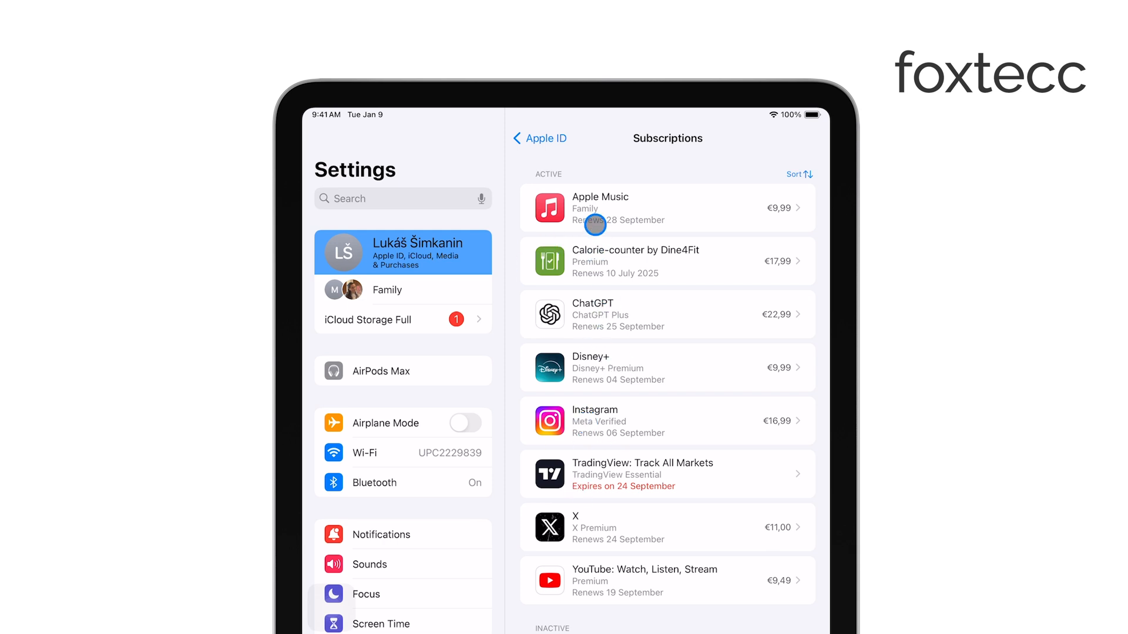
pyautogui.moveTo(620, 495)
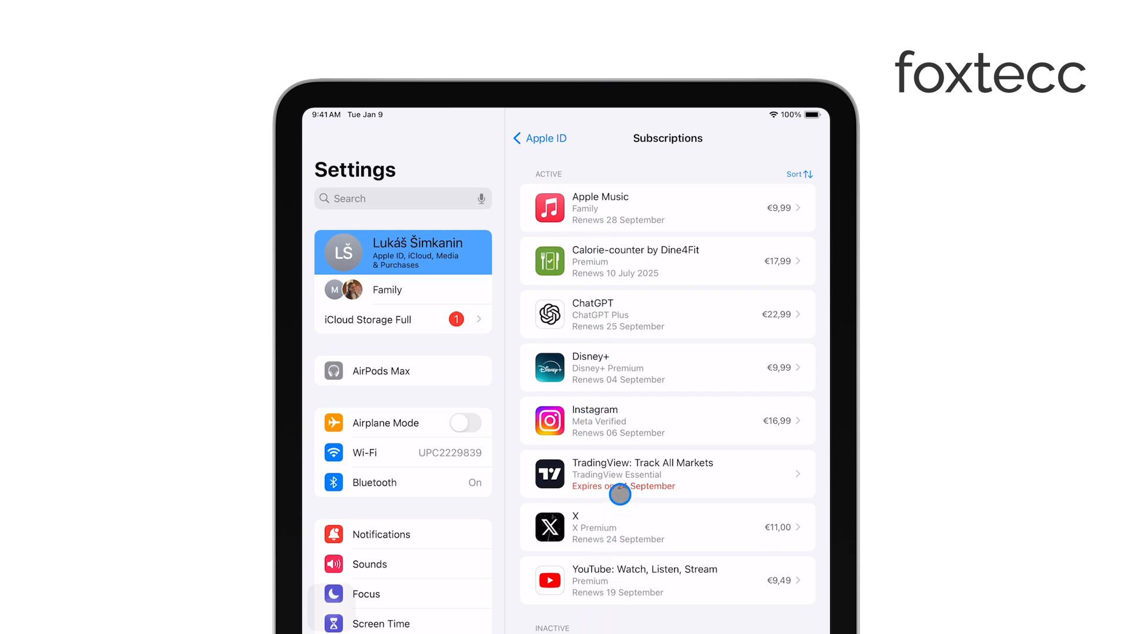
# Start cancelling the Instagram Meta Verified subscription from its details page.
pyautogui.click(667, 421)
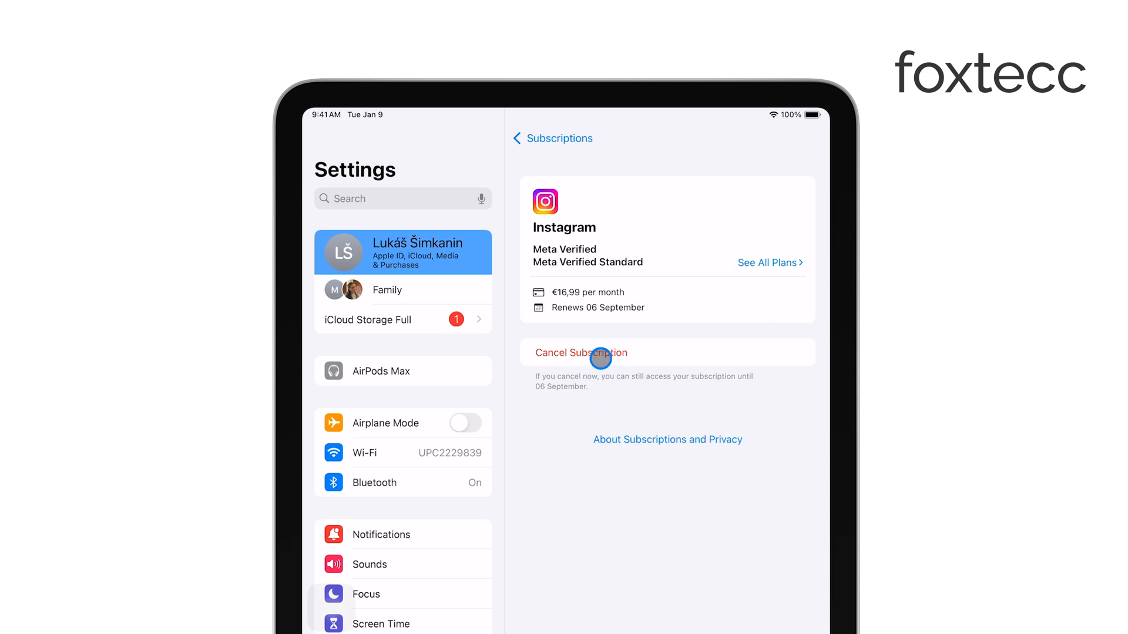
pyautogui.click(600, 353)
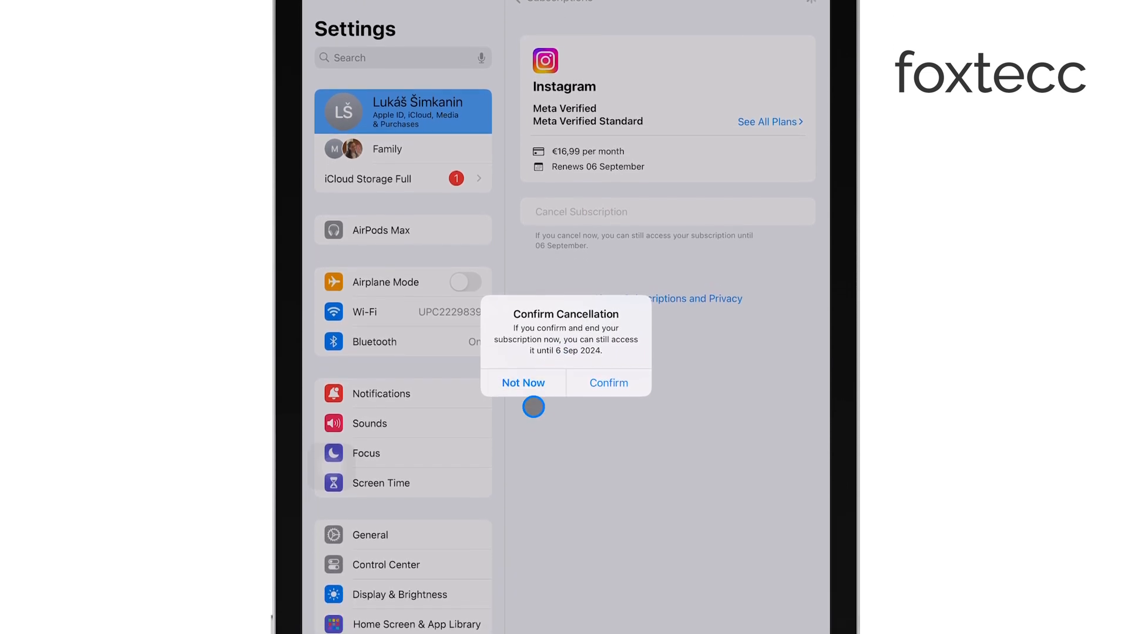
pyautogui.moveTo(547, 468)
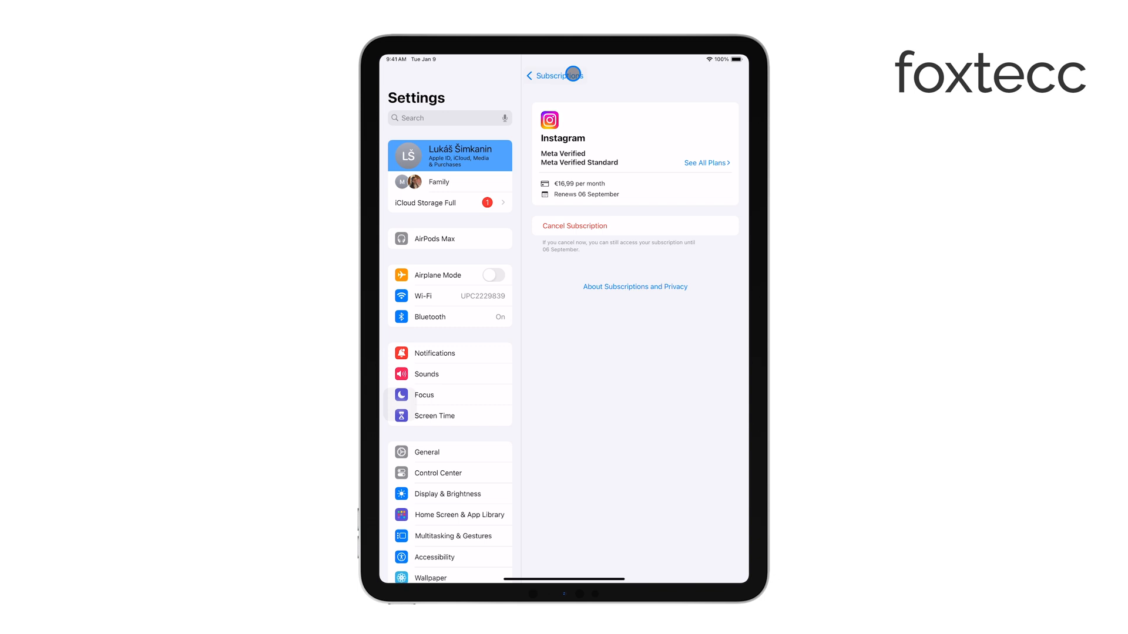
# Return to the Subscriptions list showing active and inactive subscriptions.
pyautogui.click(544, 76)
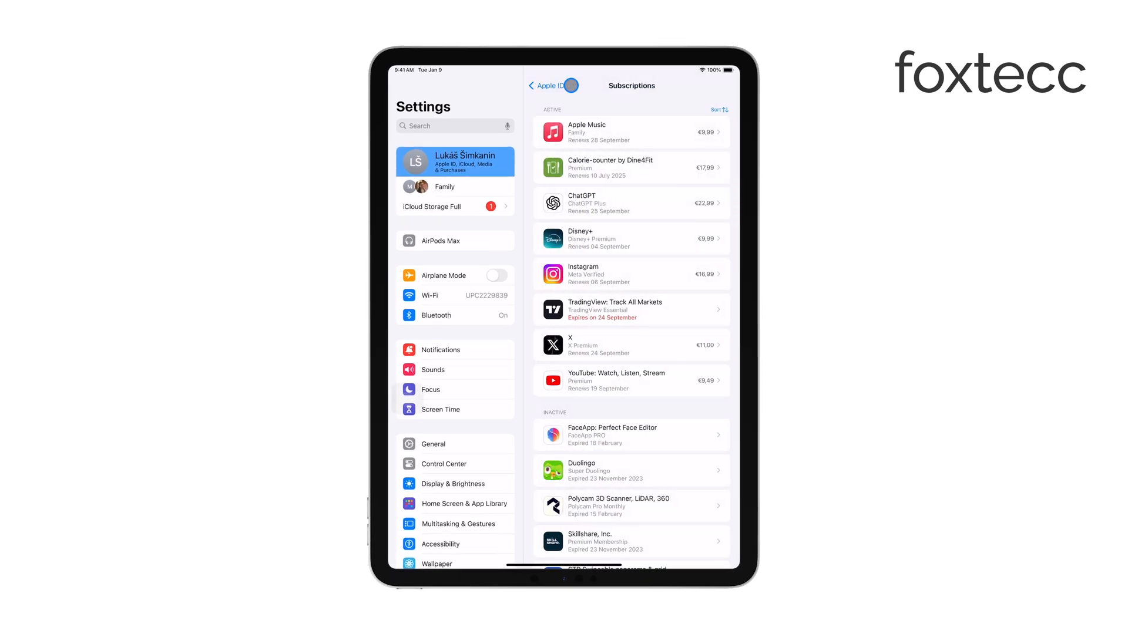
pyautogui.scroll(-3)
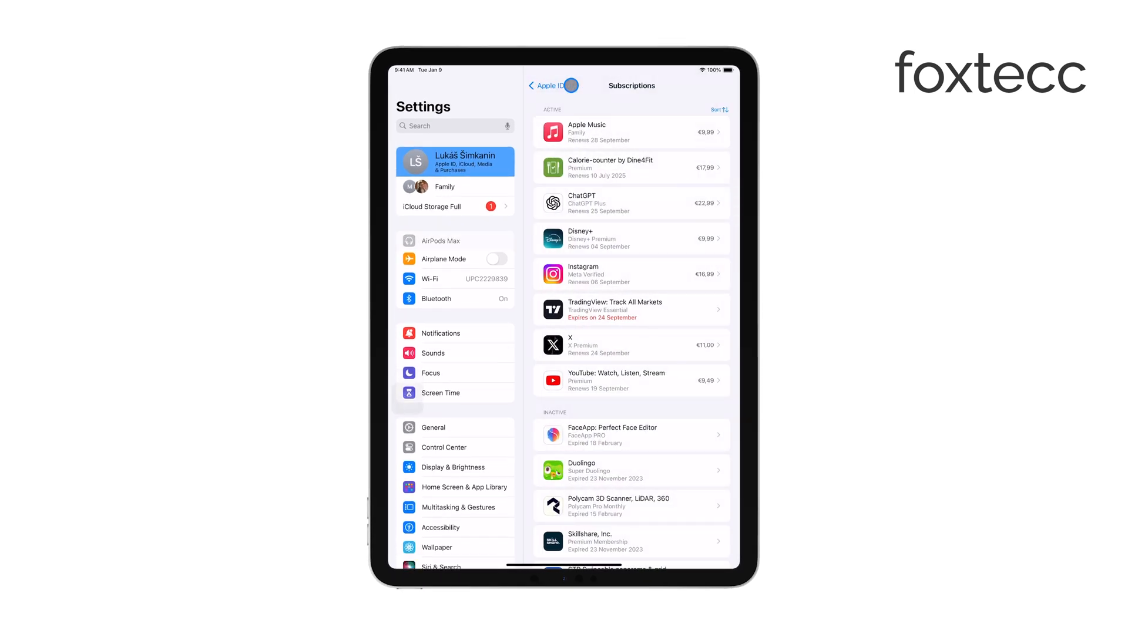